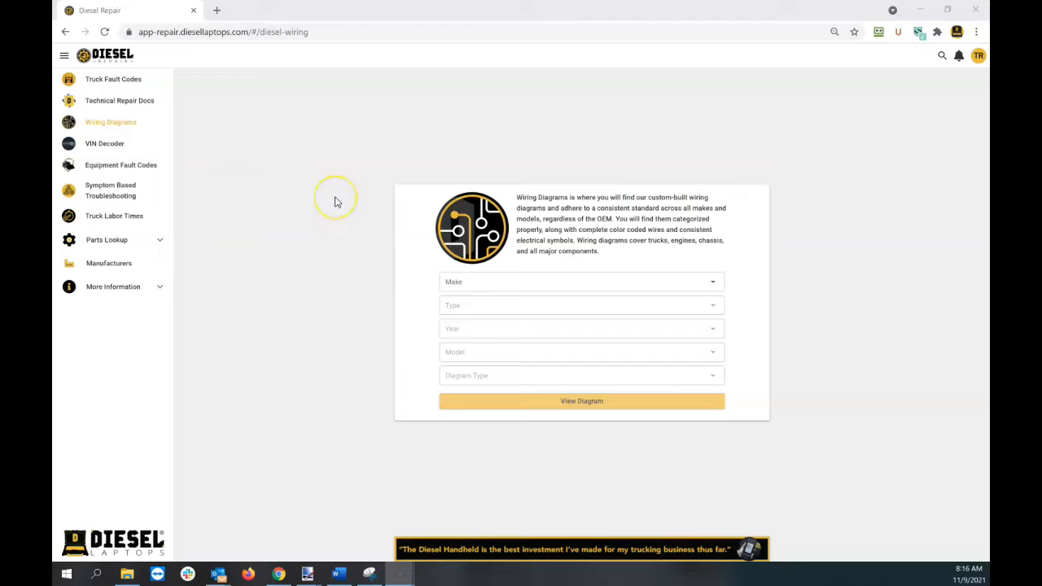
mouse_move(102, 130)
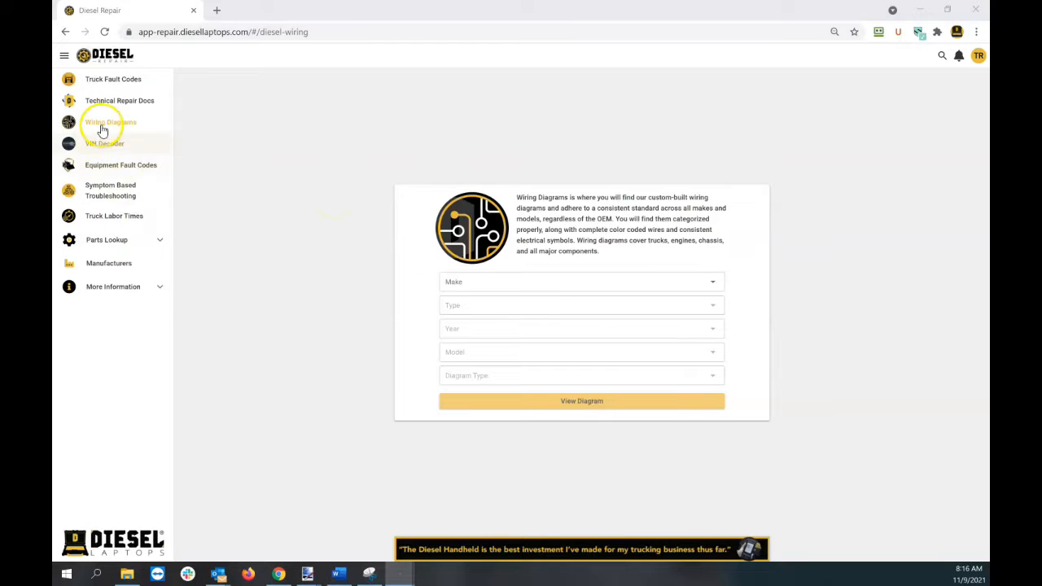
mouse_move(103, 129)
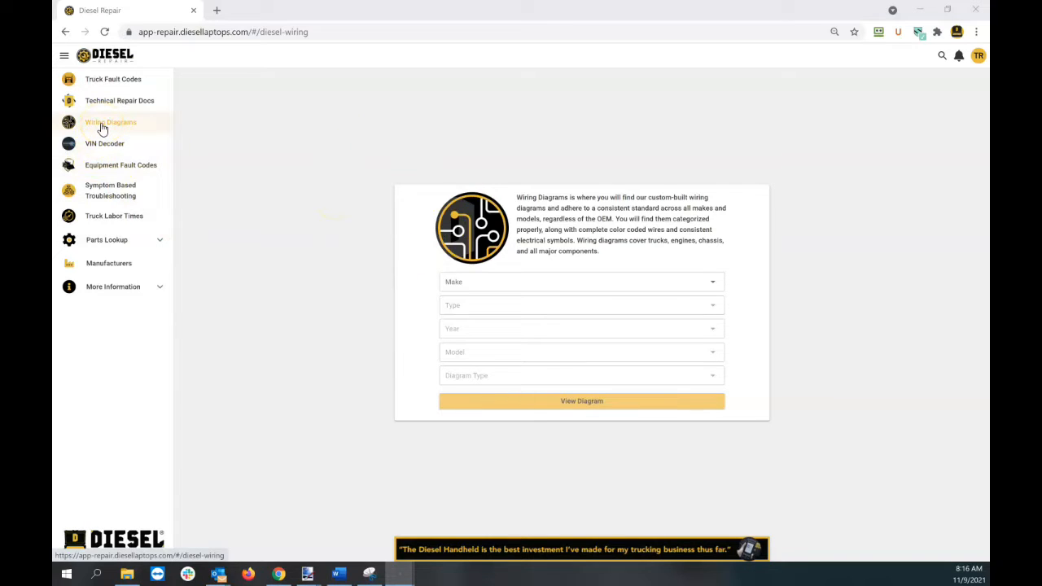
mouse_move(153, 145)
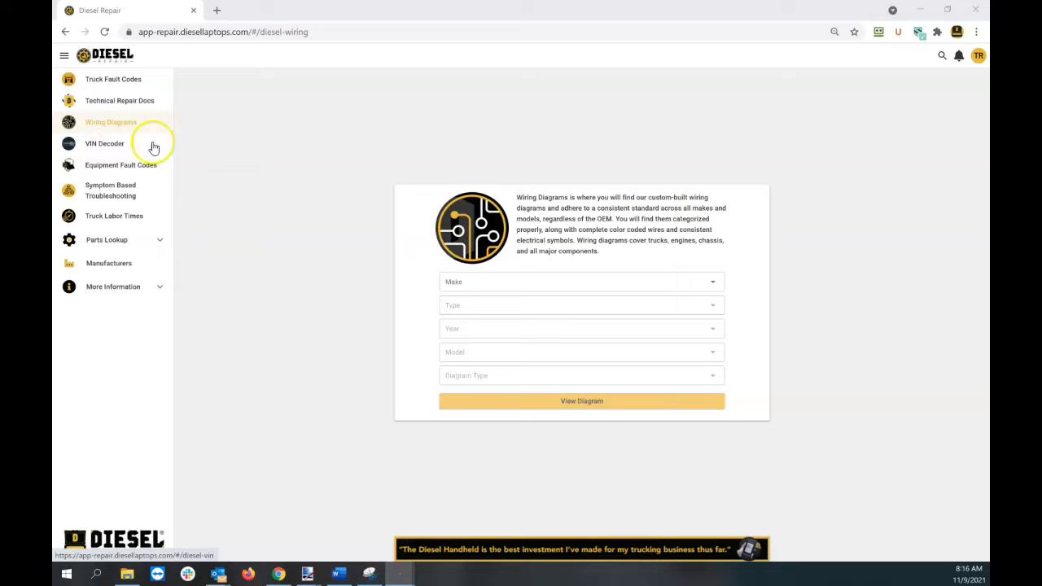
mouse_move(555, 371)
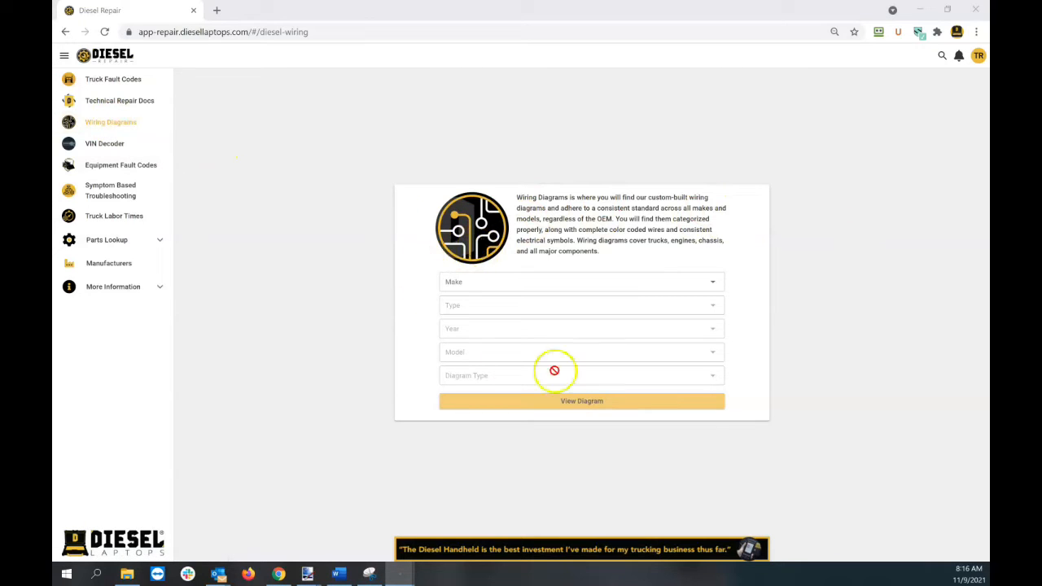
- Choose International, Engine, 2010, MaxxForce DT and Engine Wiring Diagram in the wiring form
left_click(580, 282)
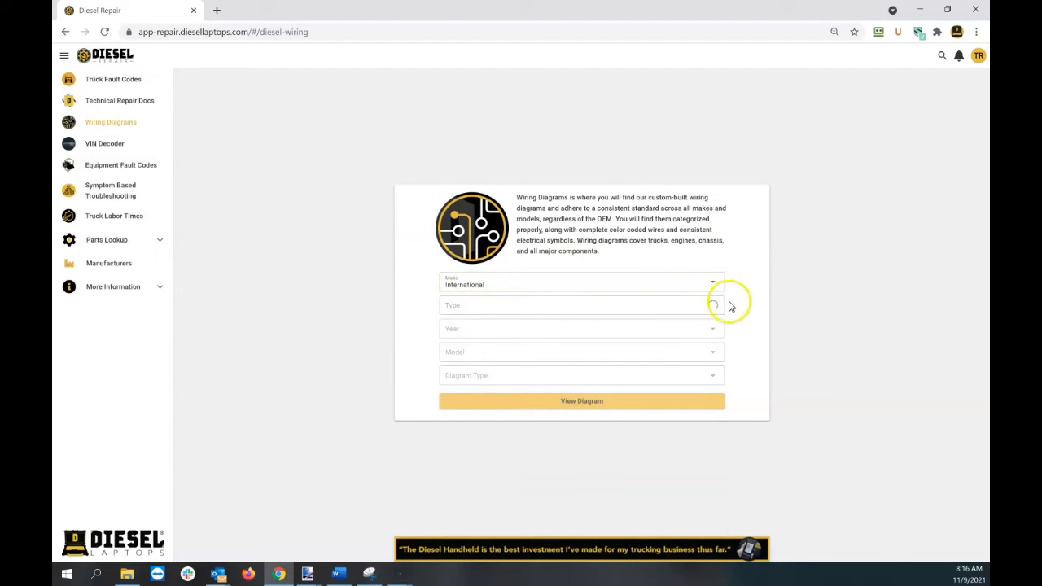
left_click(580, 306)
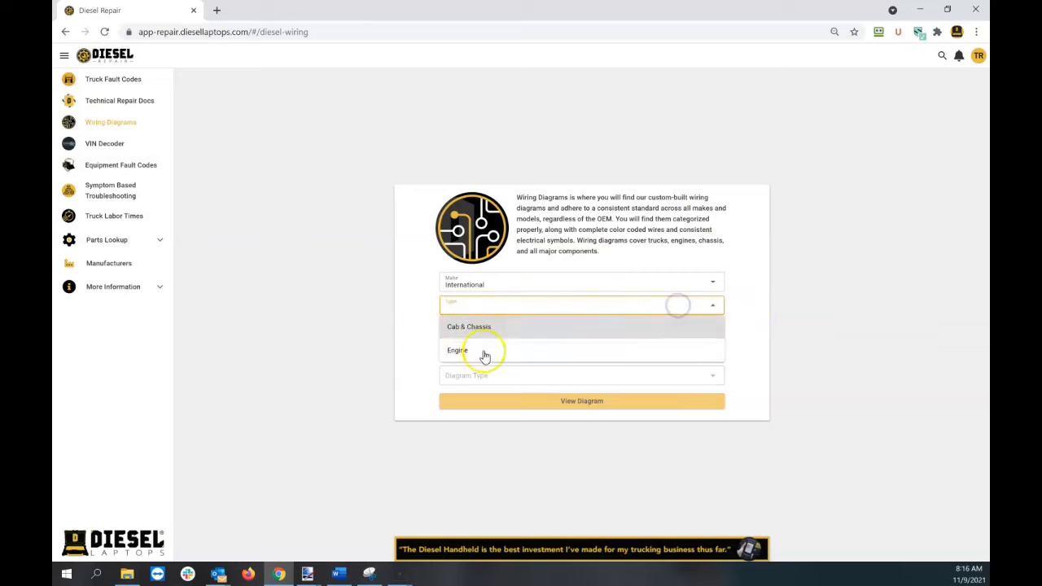
left_click(481, 350)
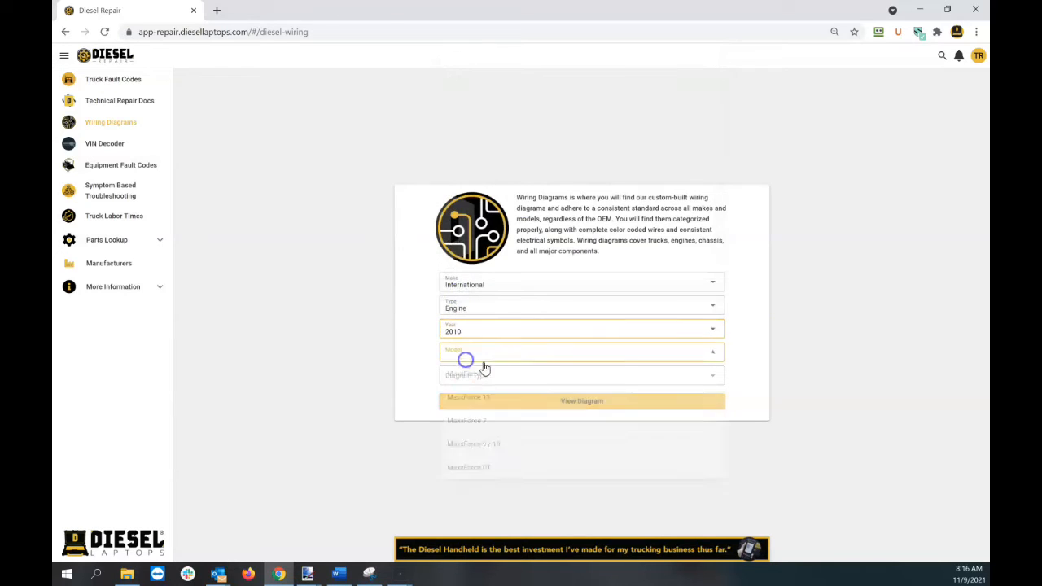
left_click(579, 352)
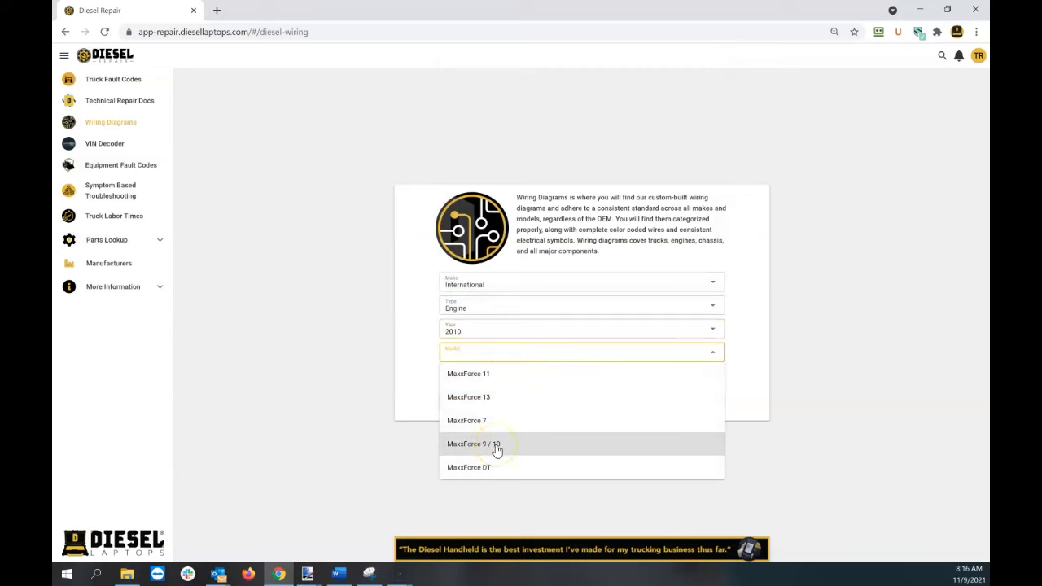
left_click(468, 467)
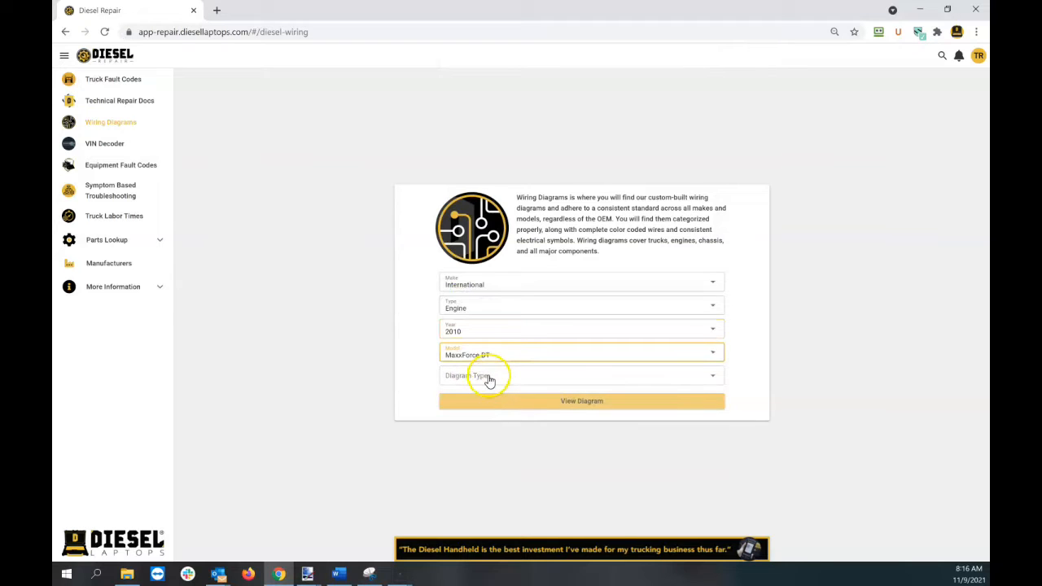
left_click(581, 376)
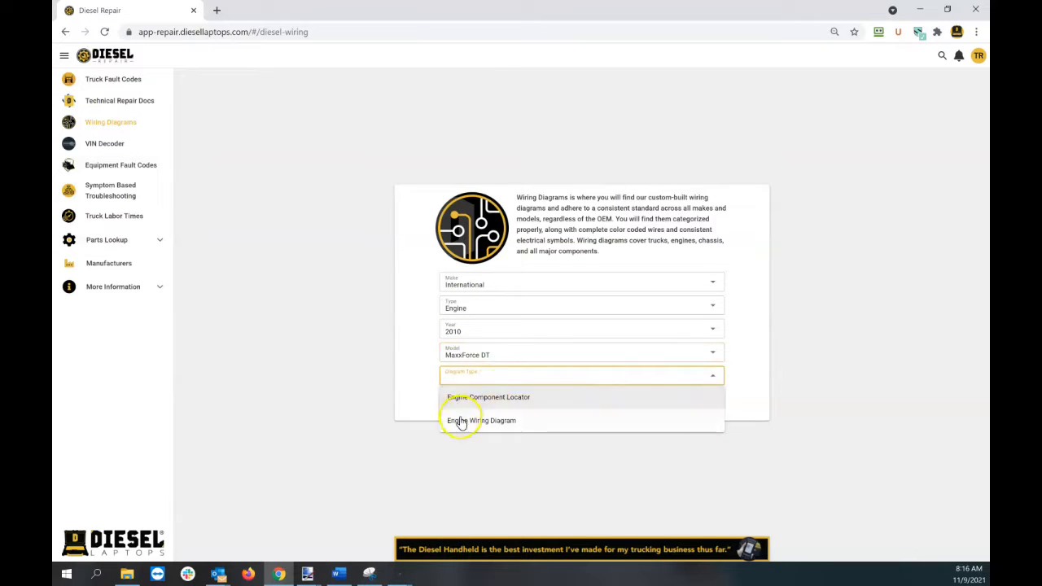
mouse_move(459, 401)
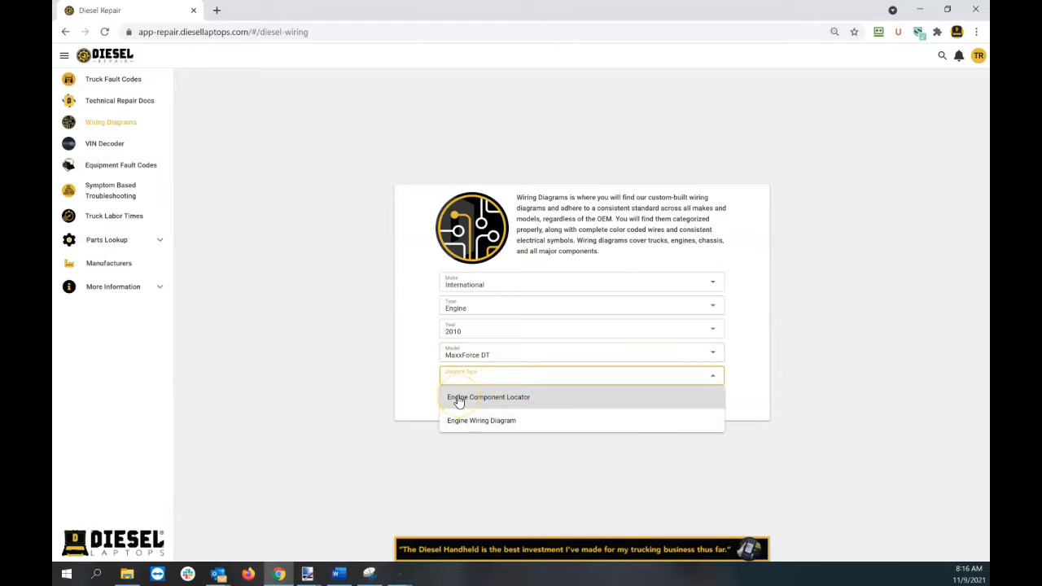
mouse_move(464, 429)
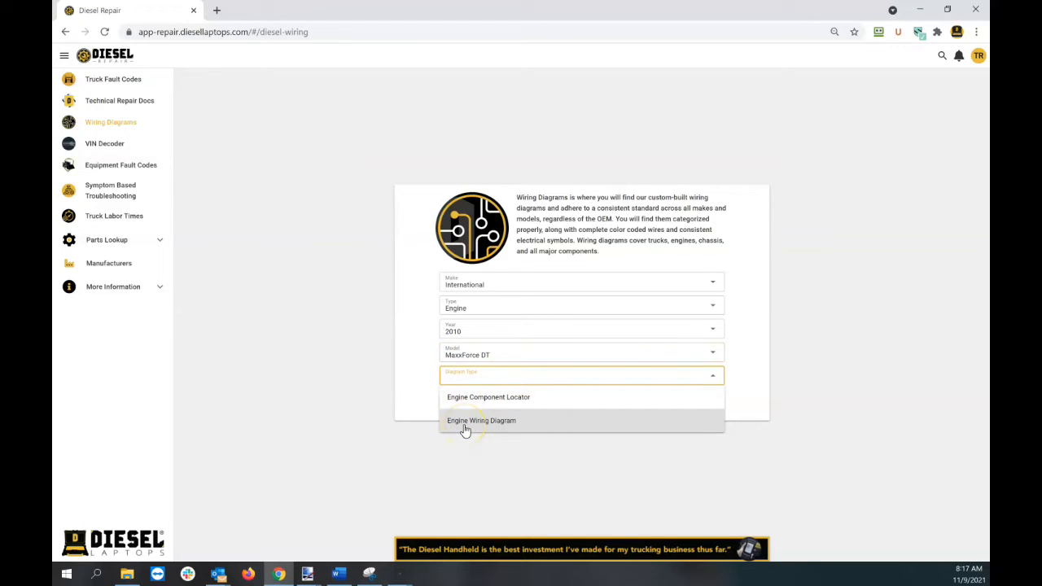
left_click(481, 420)
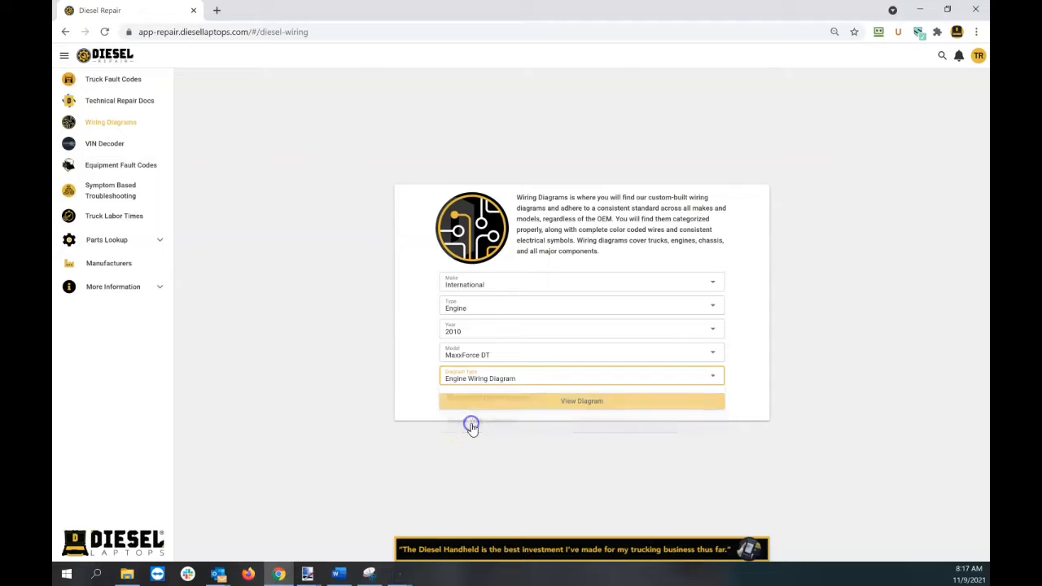
- View the MaxxForce DT engine wiring diagram and advance to its page 2
left_click(581, 400)
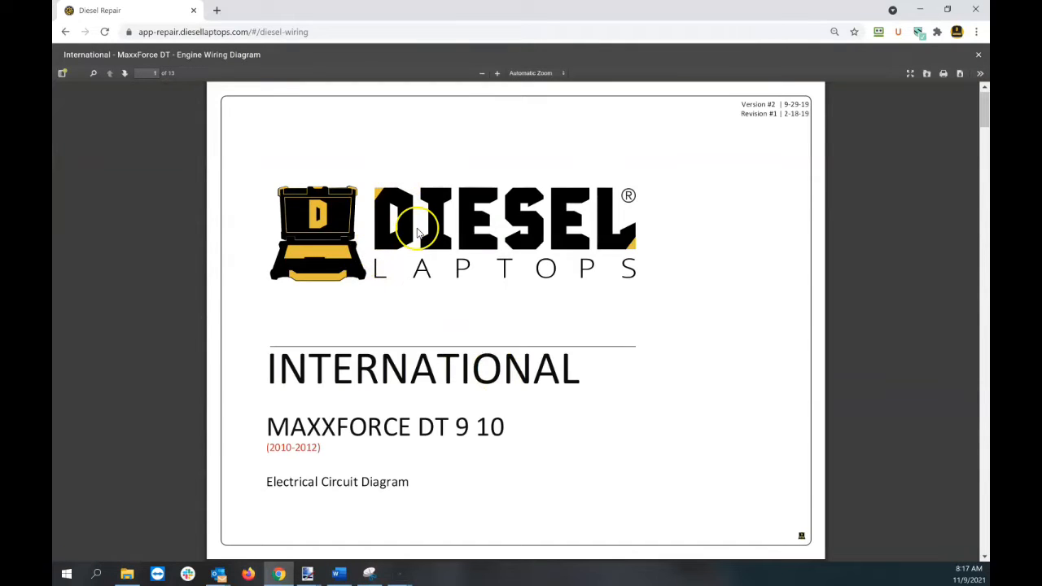
left_click(124, 74)
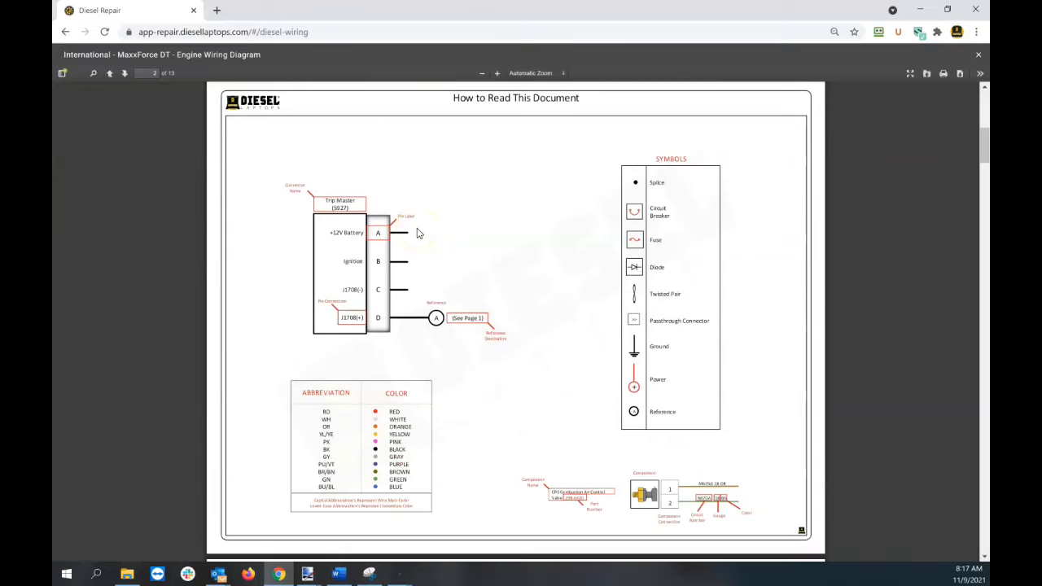
mouse_move(556, 196)
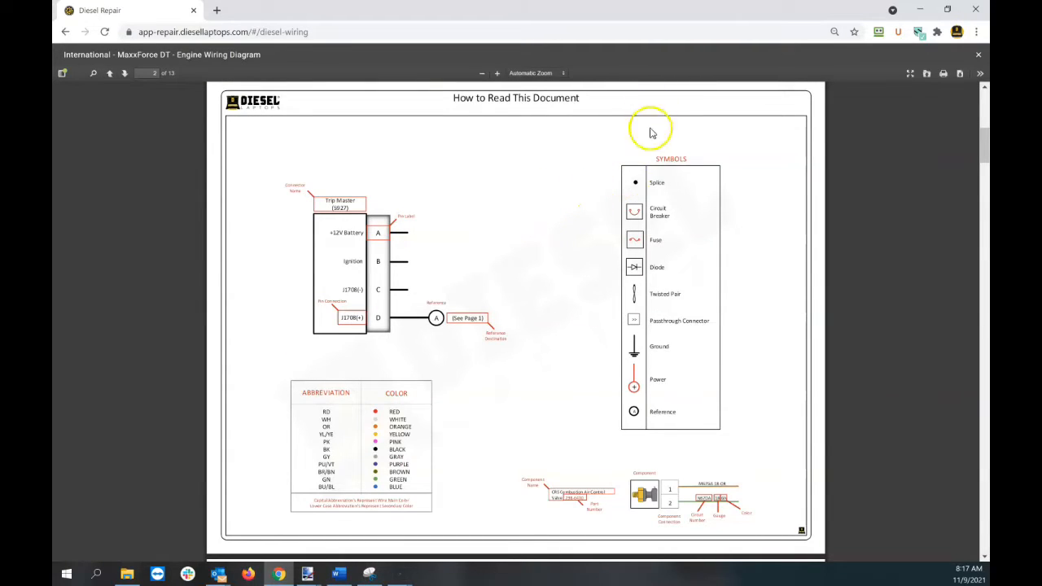
mouse_move(368, 397)
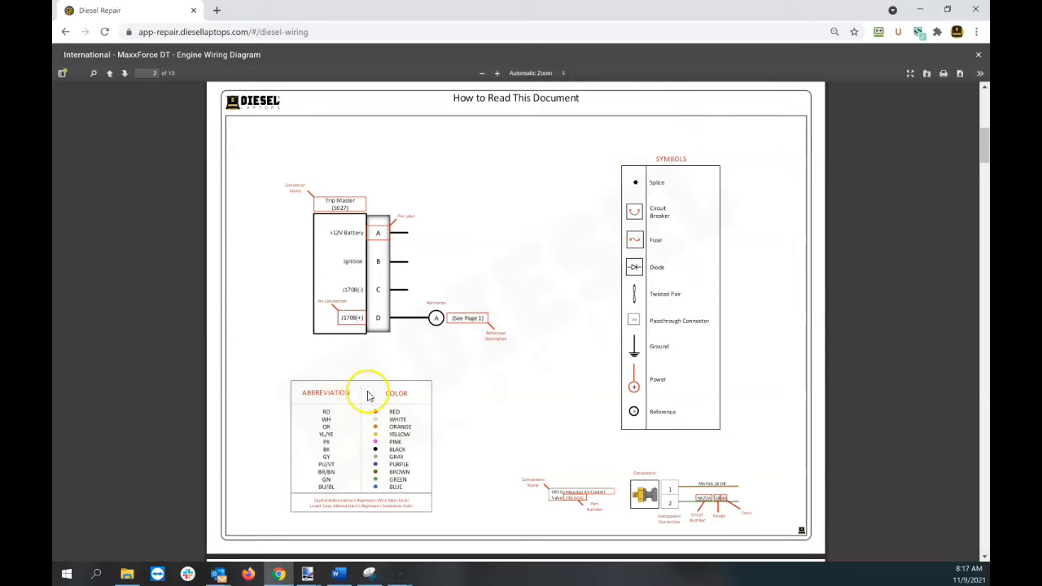
mouse_move(437, 376)
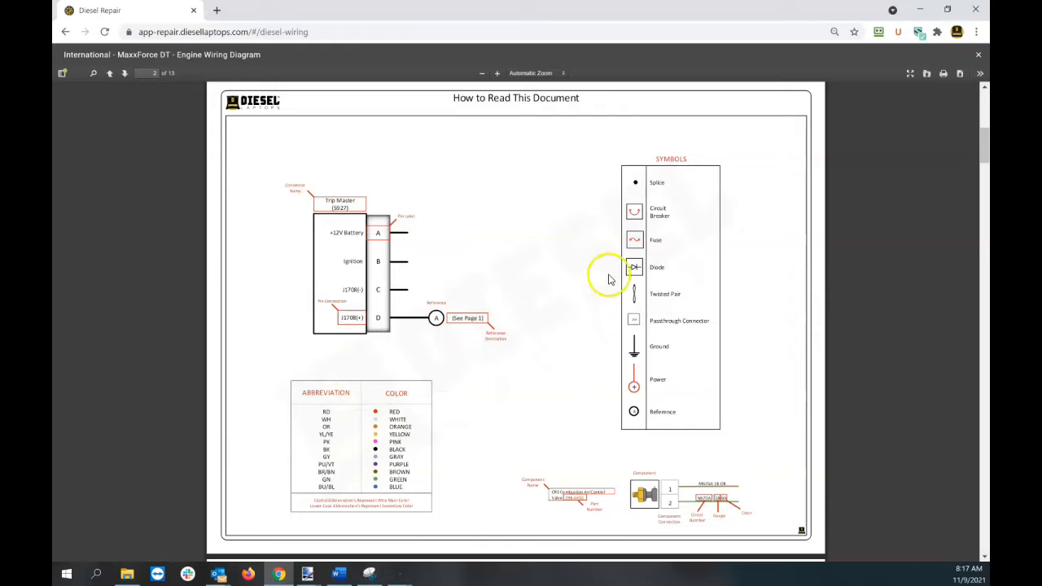
mouse_move(643, 436)
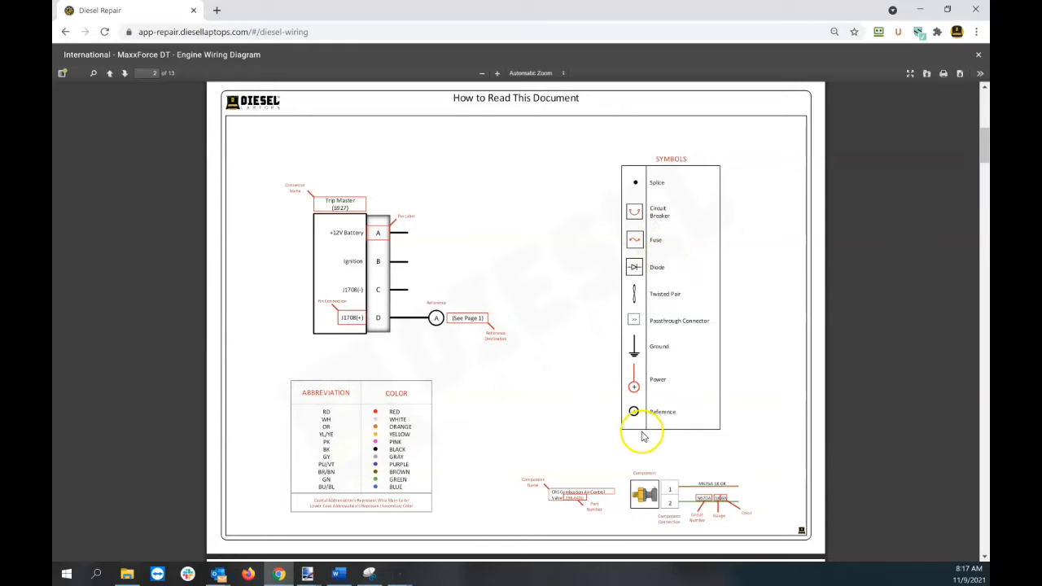
mouse_move(503, 354)
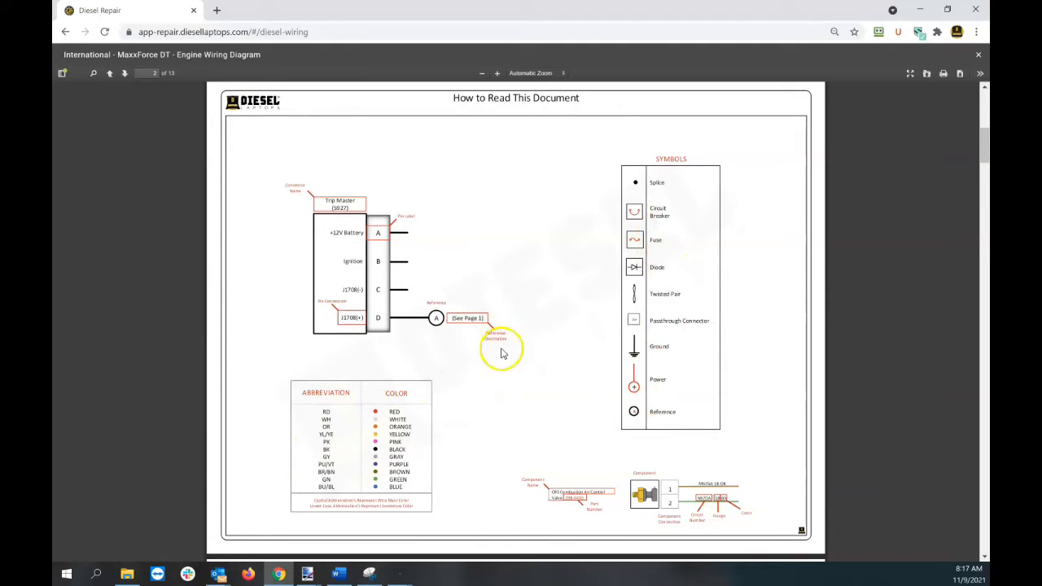
- Switch the diagram type to Engine Component Locator and view that diagram
scroll("down", 3)
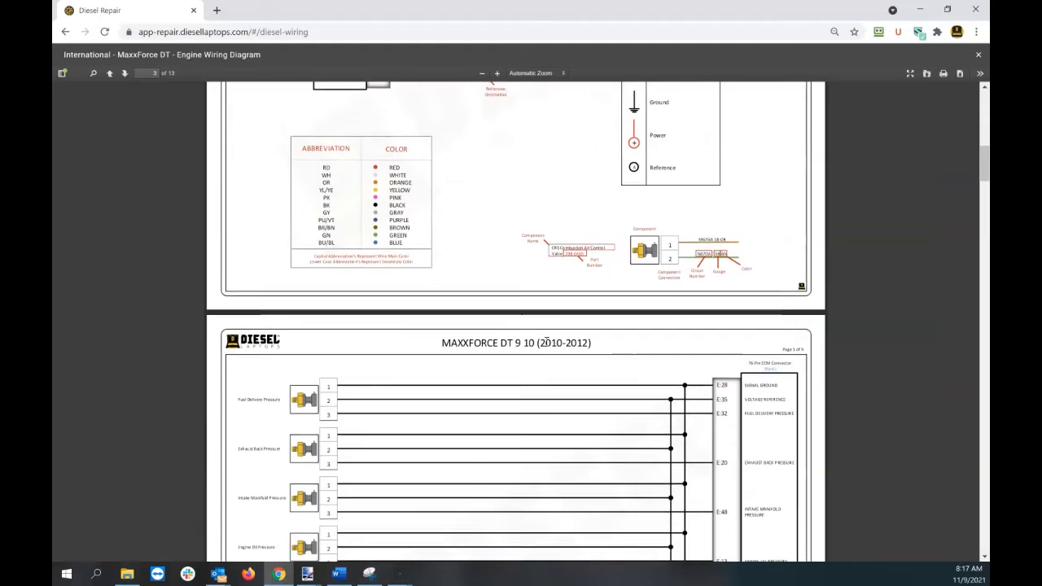
scroll("down", 3)
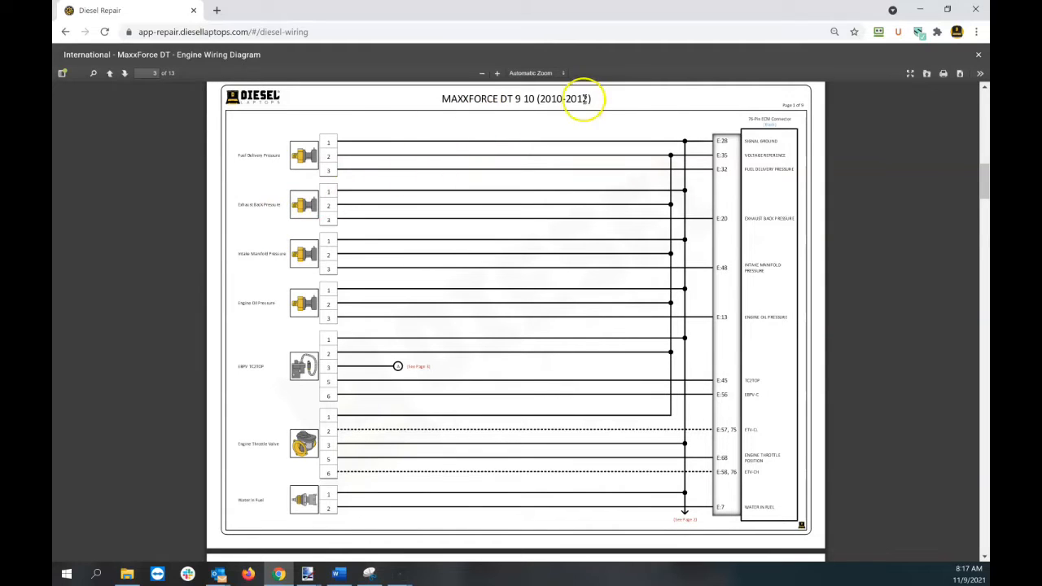
scroll("down", 3)
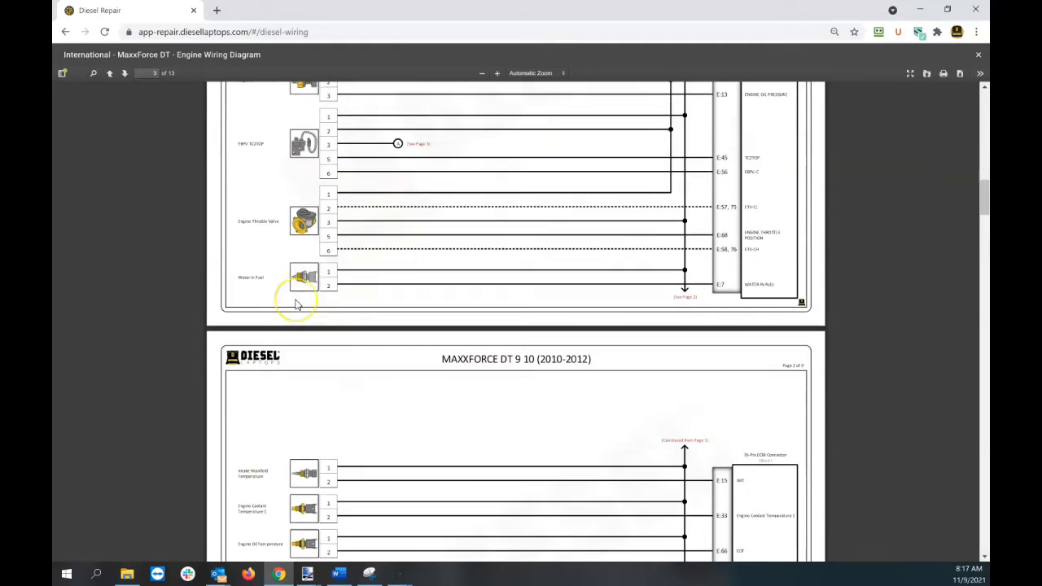
scroll("down", 3)
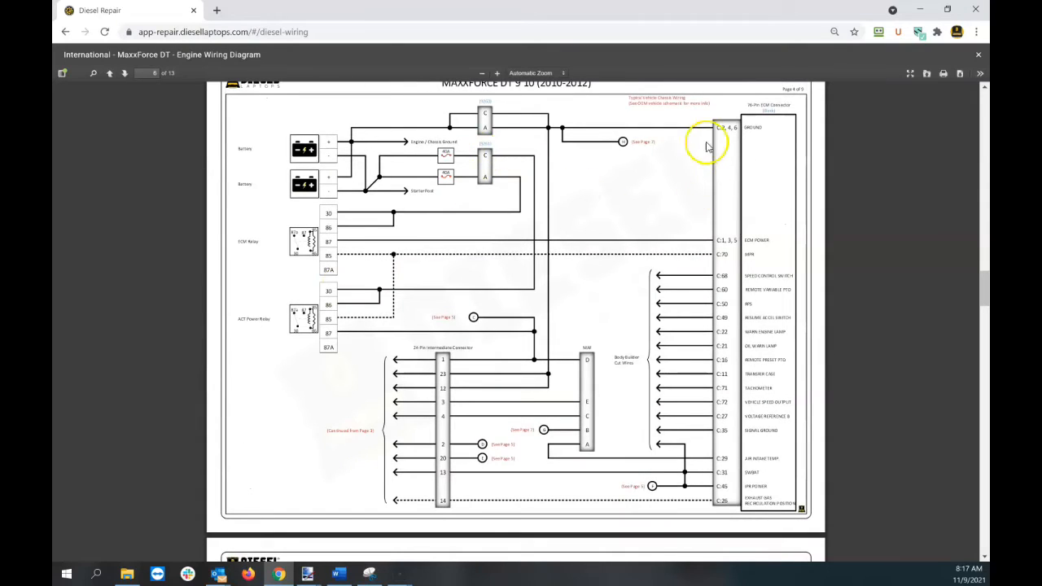
scroll("down", 3)
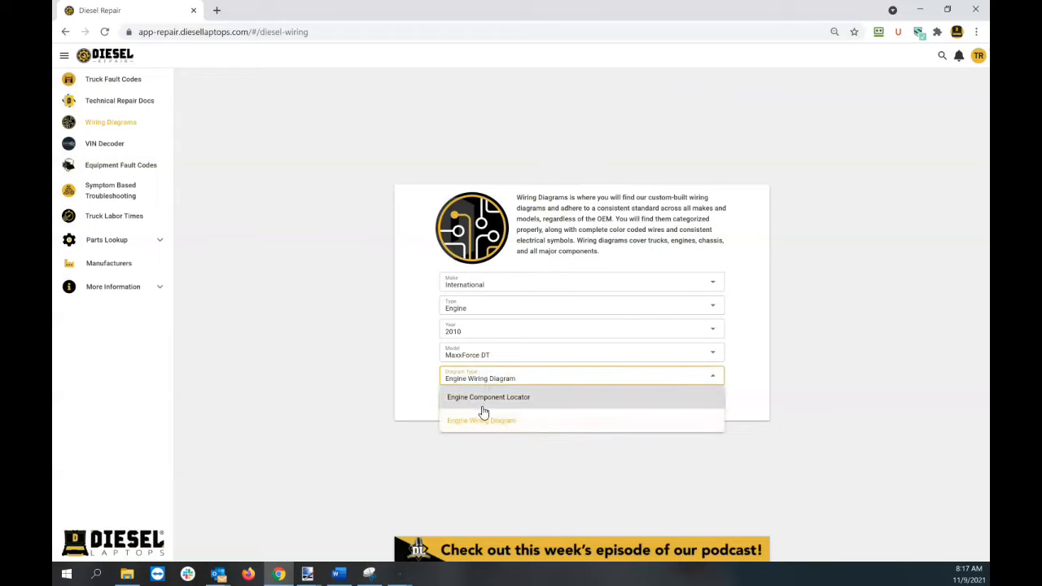
left_click(487, 397)
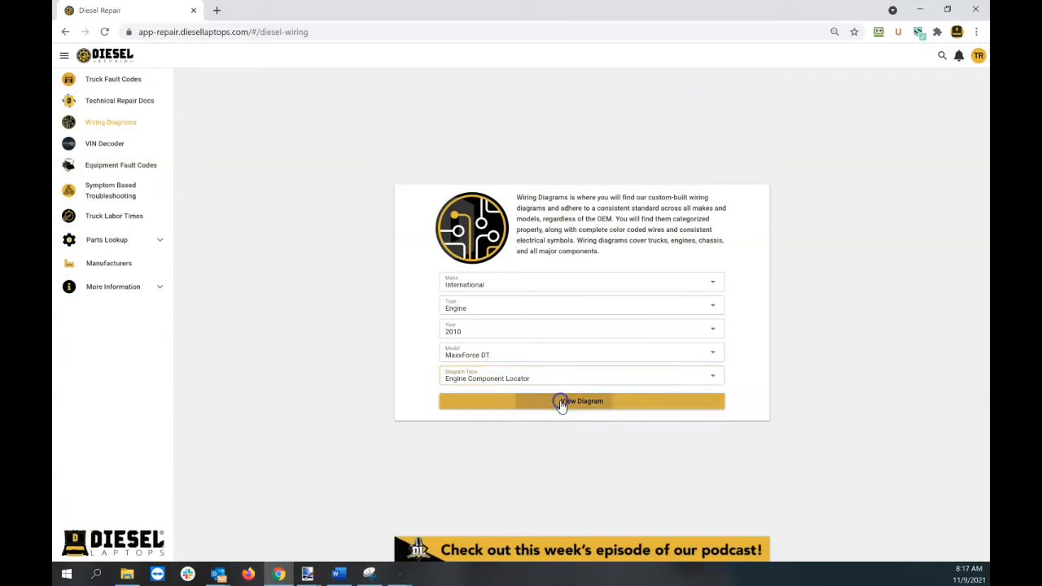
left_click(581, 401)
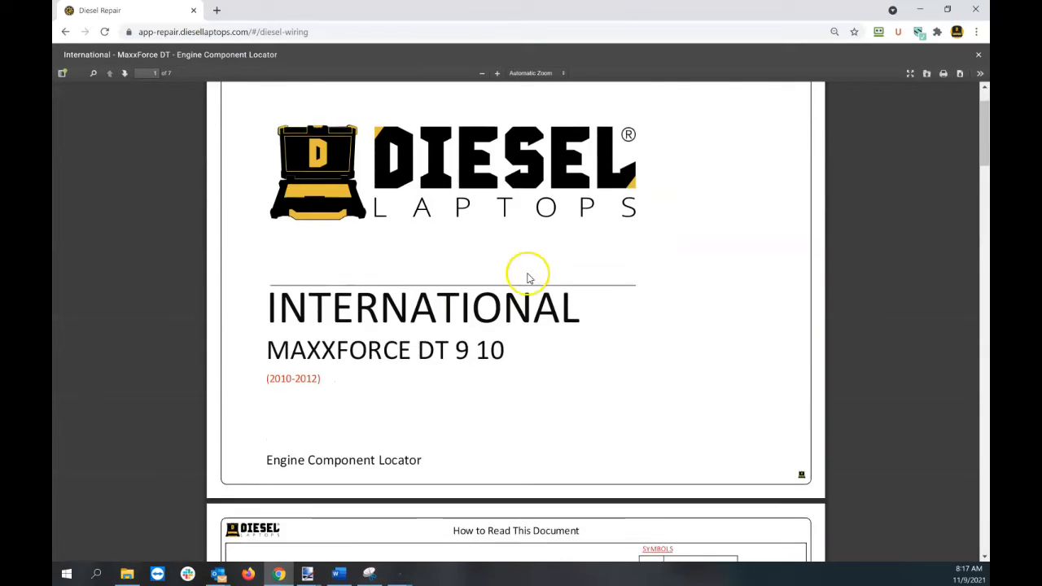
- Scroll through the front, top and exhaust side views to the Intake Side View
scroll("down", 3)
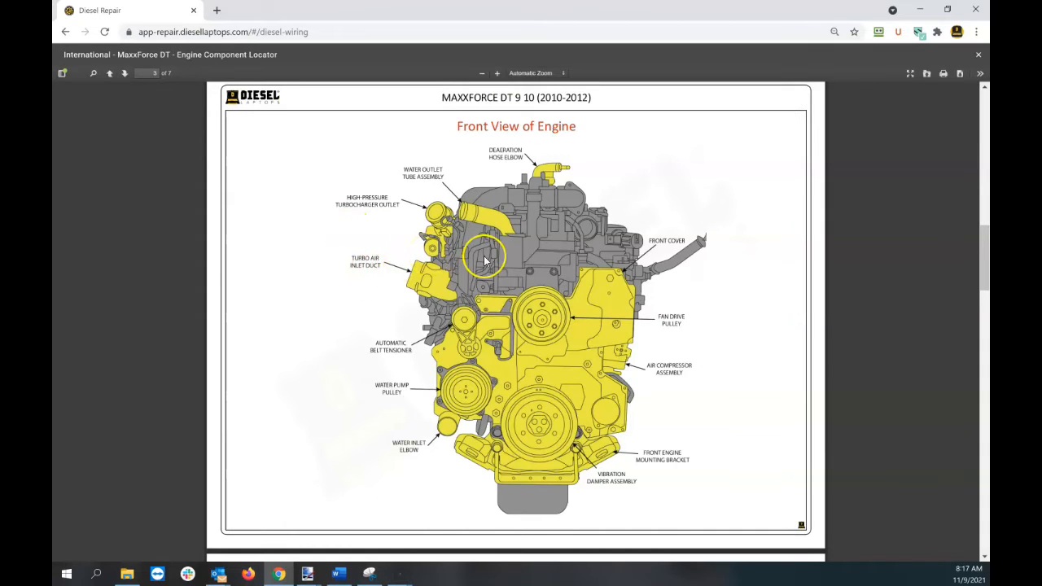
mouse_move(613, 281)
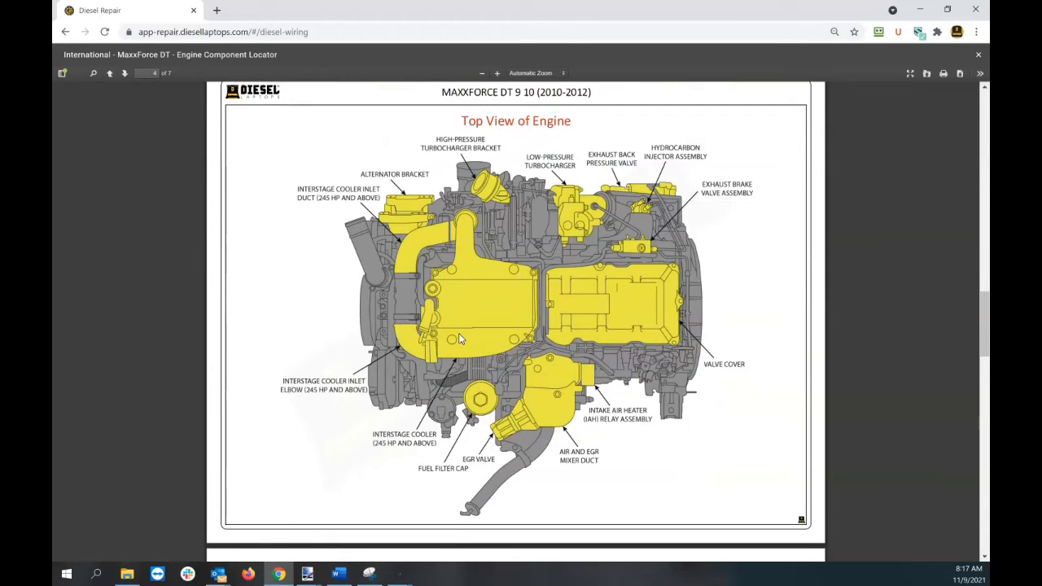
scroll("down", 3)
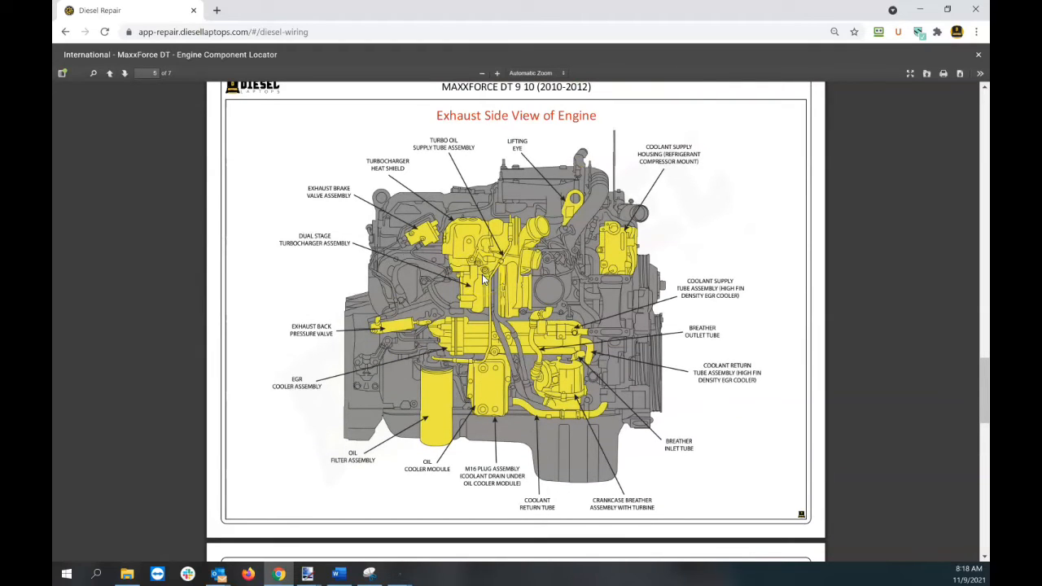
mouse_move(311, 259)
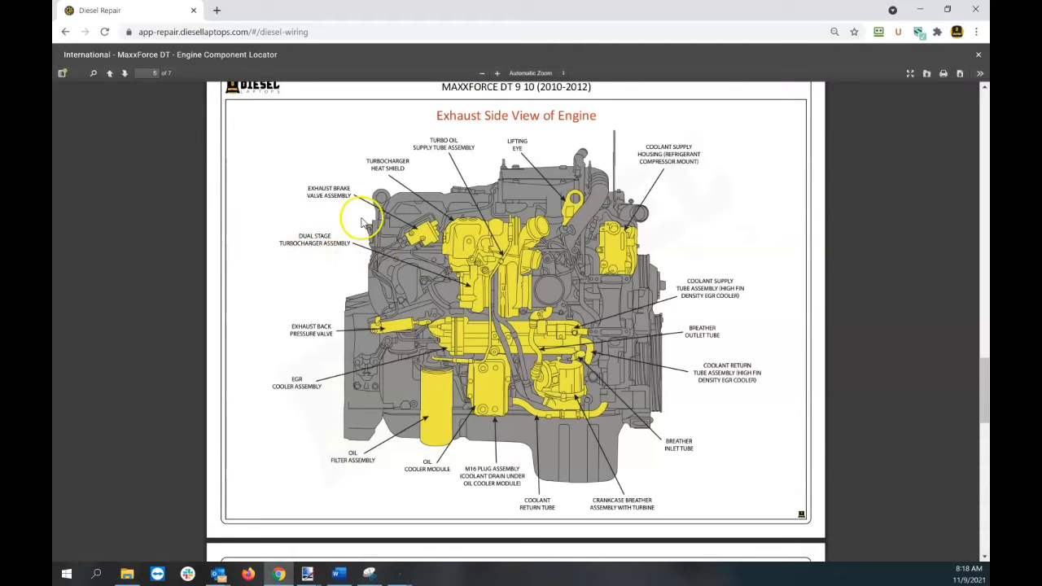
mouse_move(327, 268)
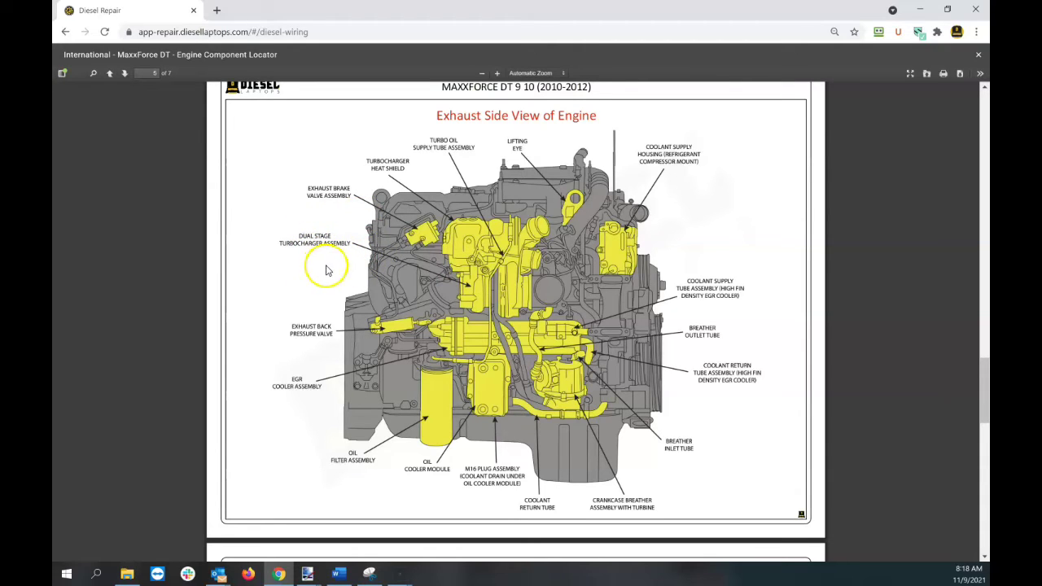
scroll("down", 3)
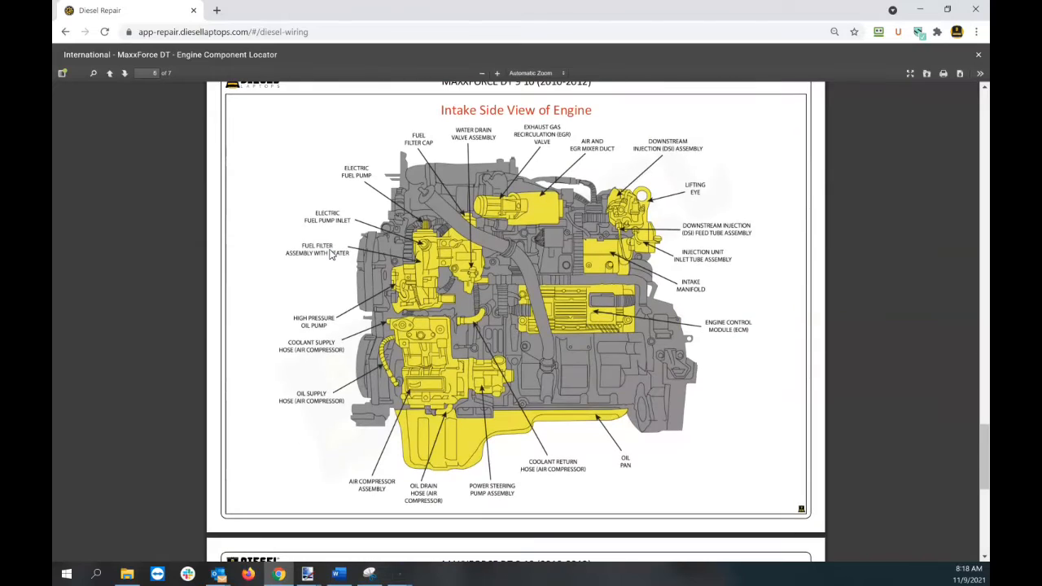
mouse_move(979, 56)
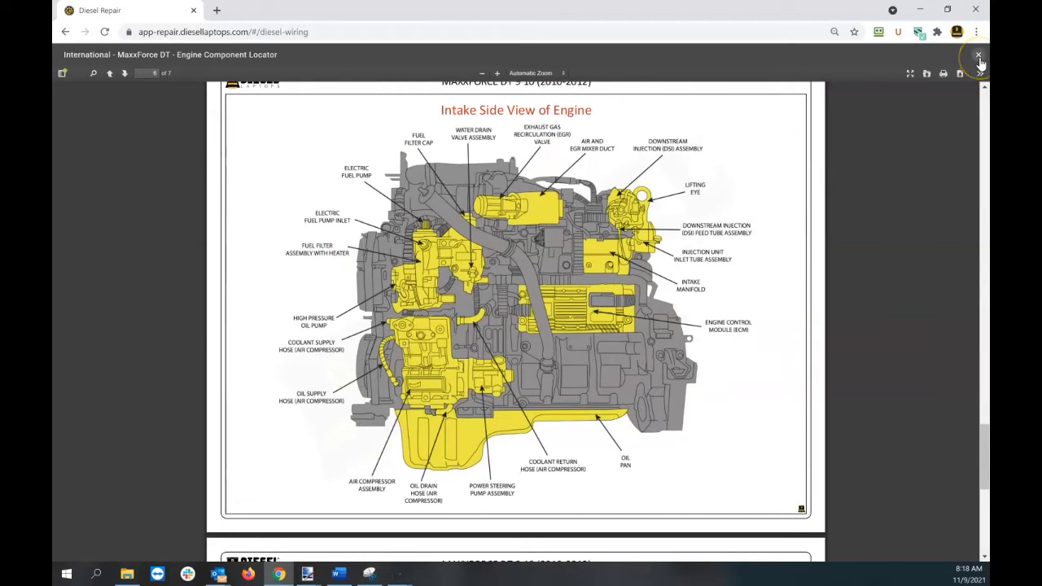
- Decode the VIN as a 2012 International ProStar with MaxxForce 13 and pick Engine Wiring
left_click(978, 55)
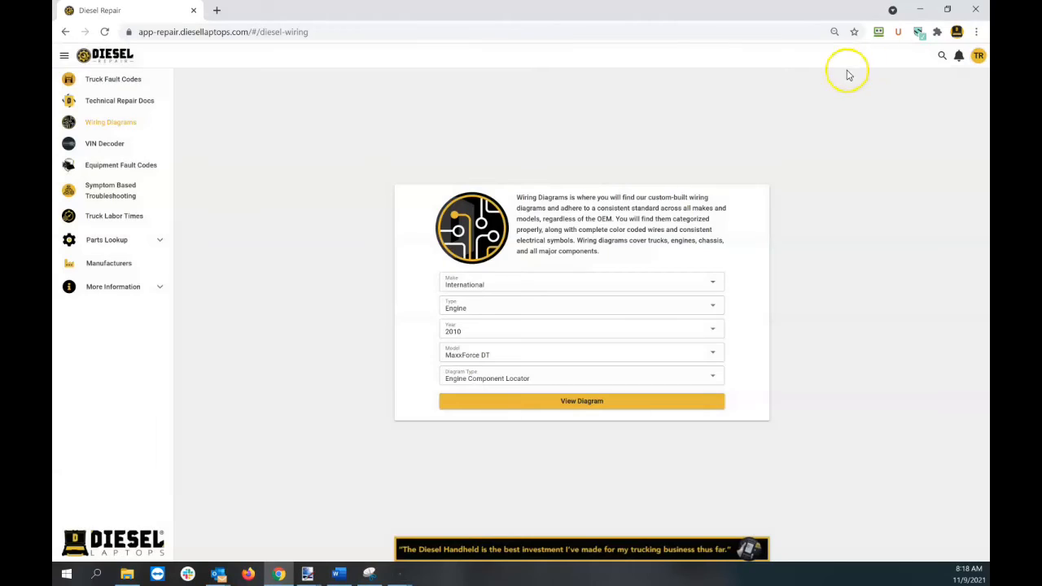
mouse_move(513, 267)
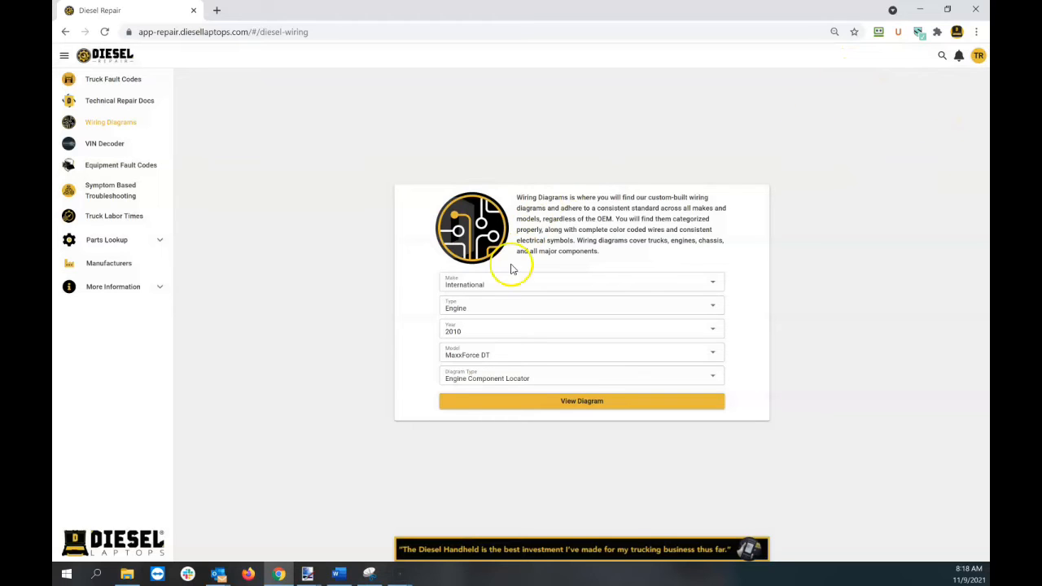
mouse_move(944, 58)
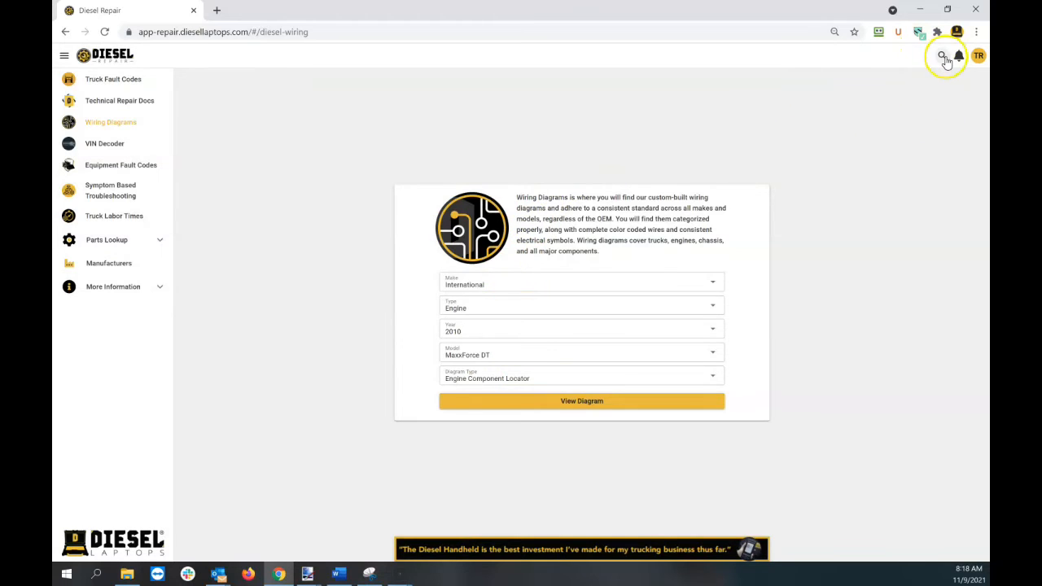
left_click(943, 56)
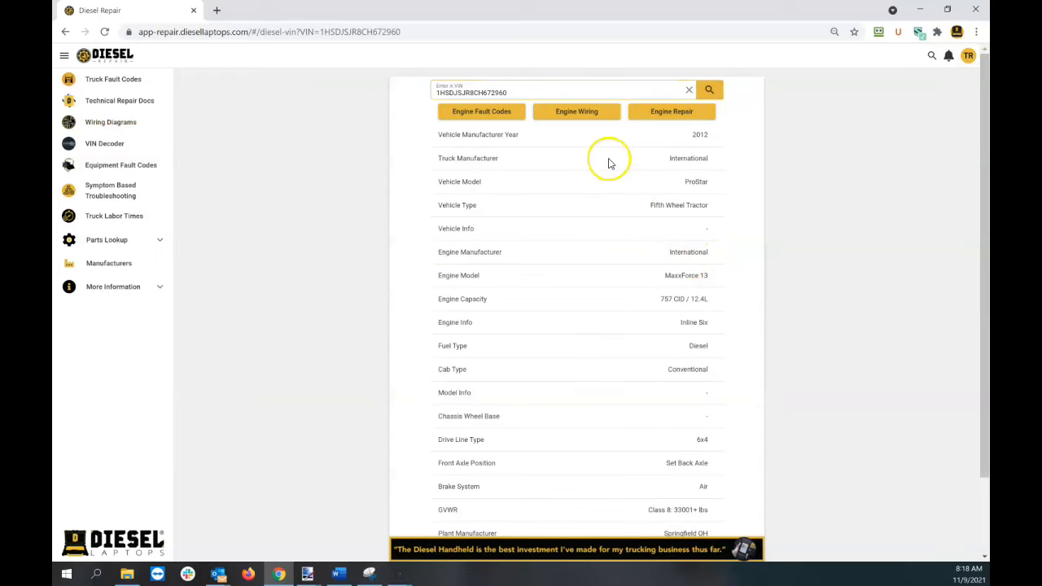
mouse_move(689, 138)
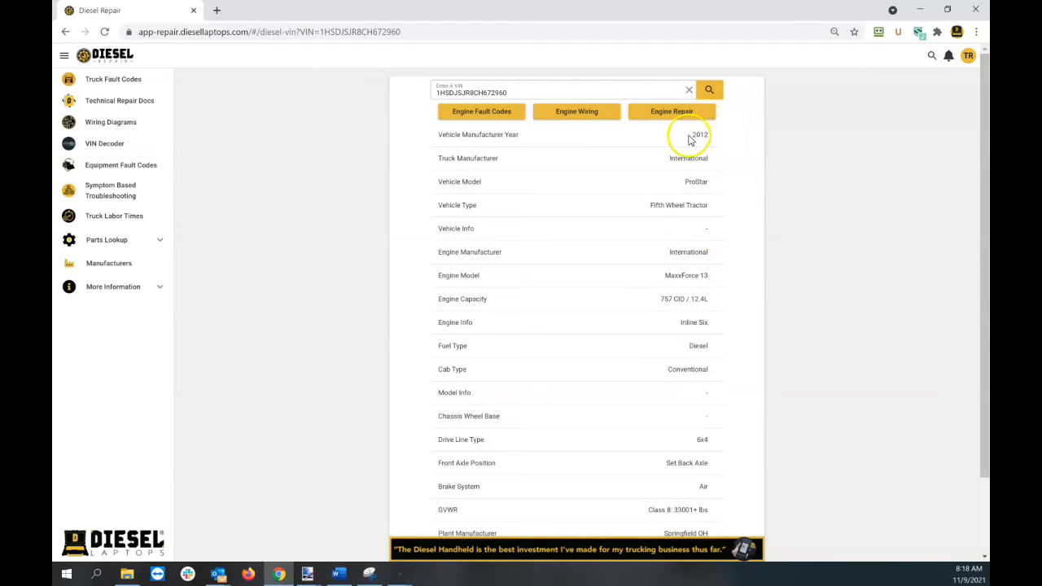
mouse_move(666, 257)
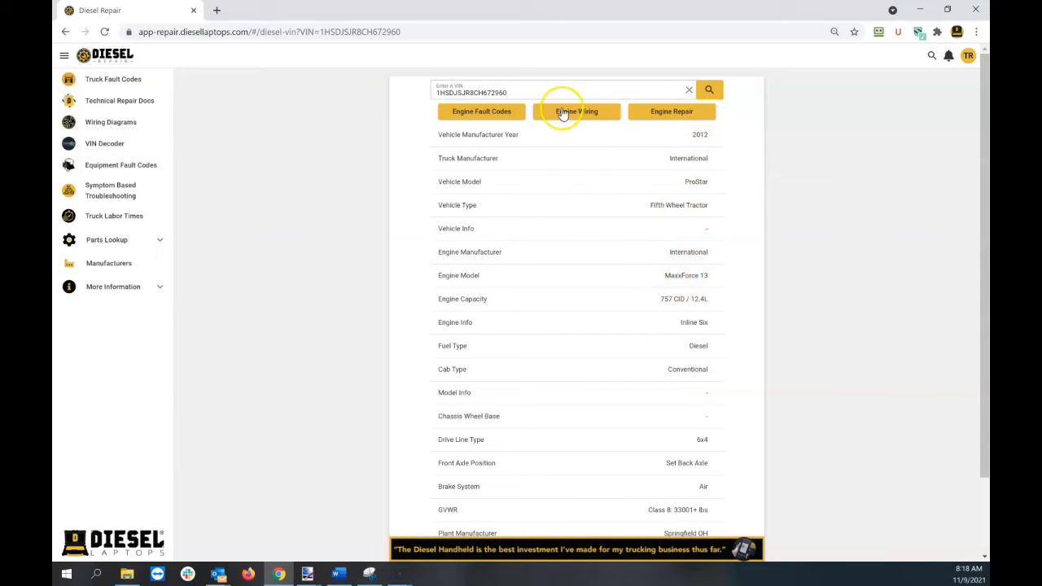
left_click(576, 112)
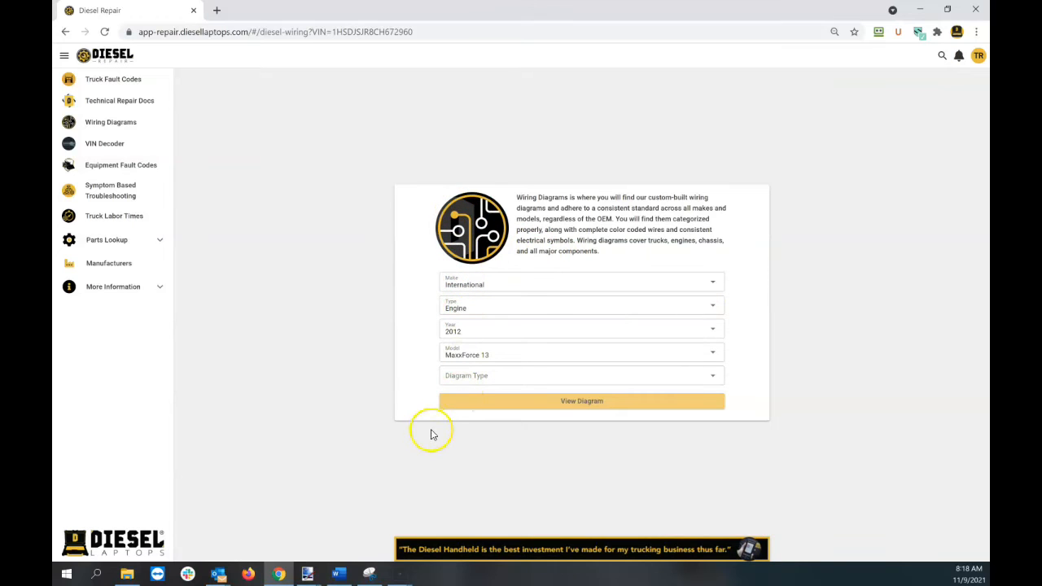
- Select Engine Wiring Diagram for the MaxxForce 13, then close its diagram
left_click(582, 375)
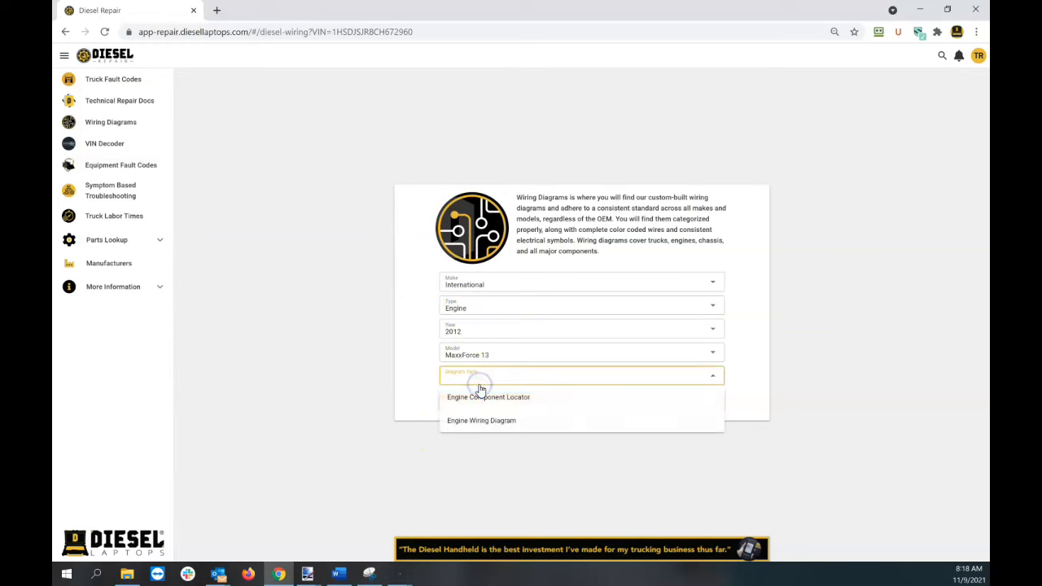
left_click(482, 420)
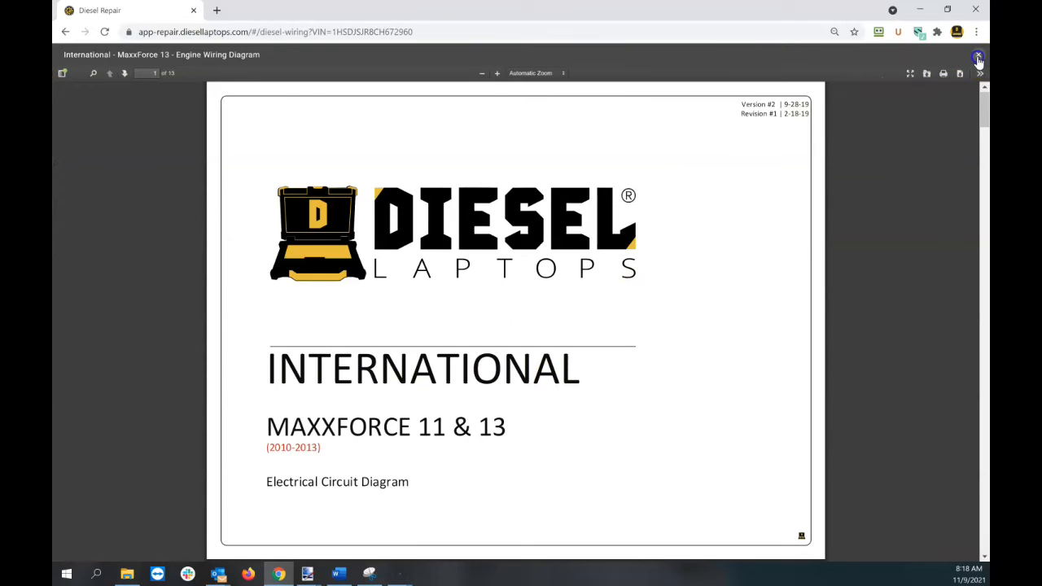
left_click(979, 56)
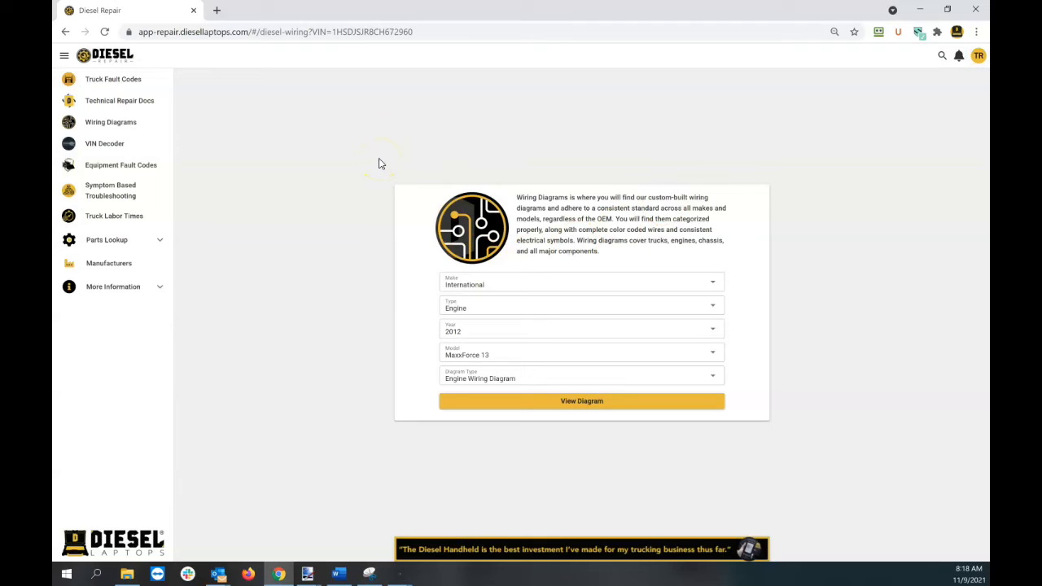
mouse_move(391, 167)
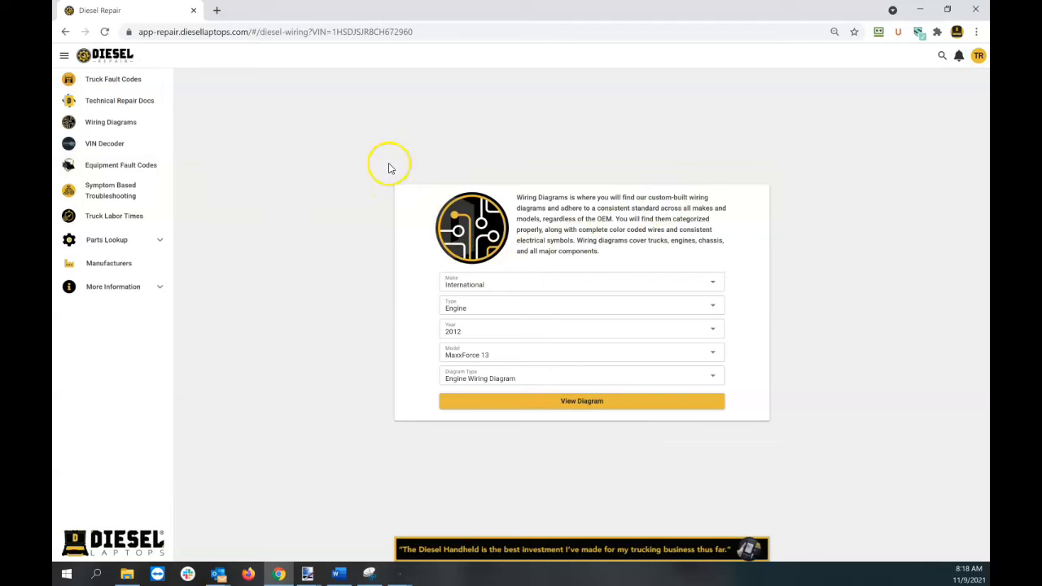
mouse_move(391, 167)
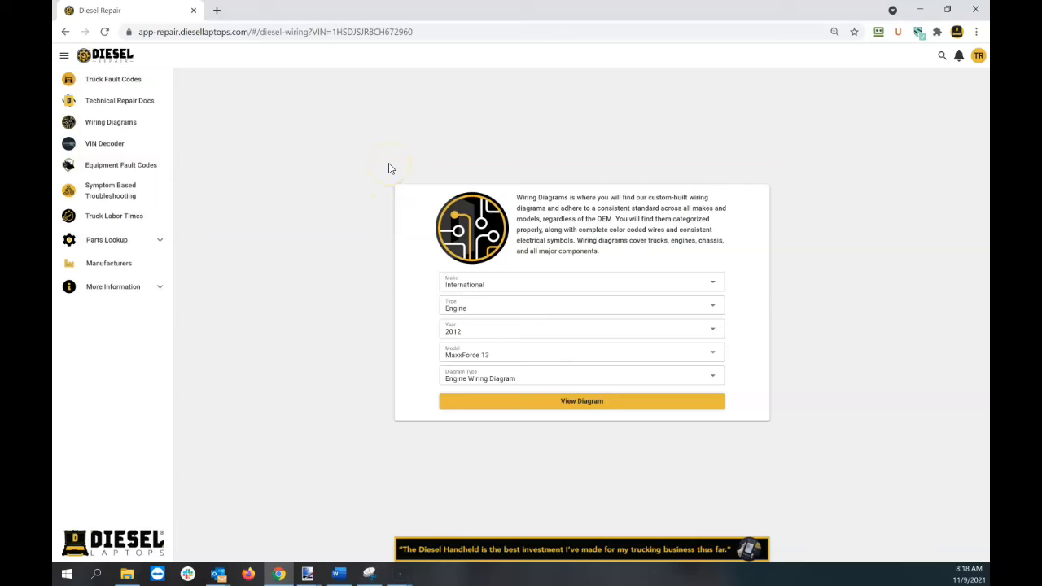